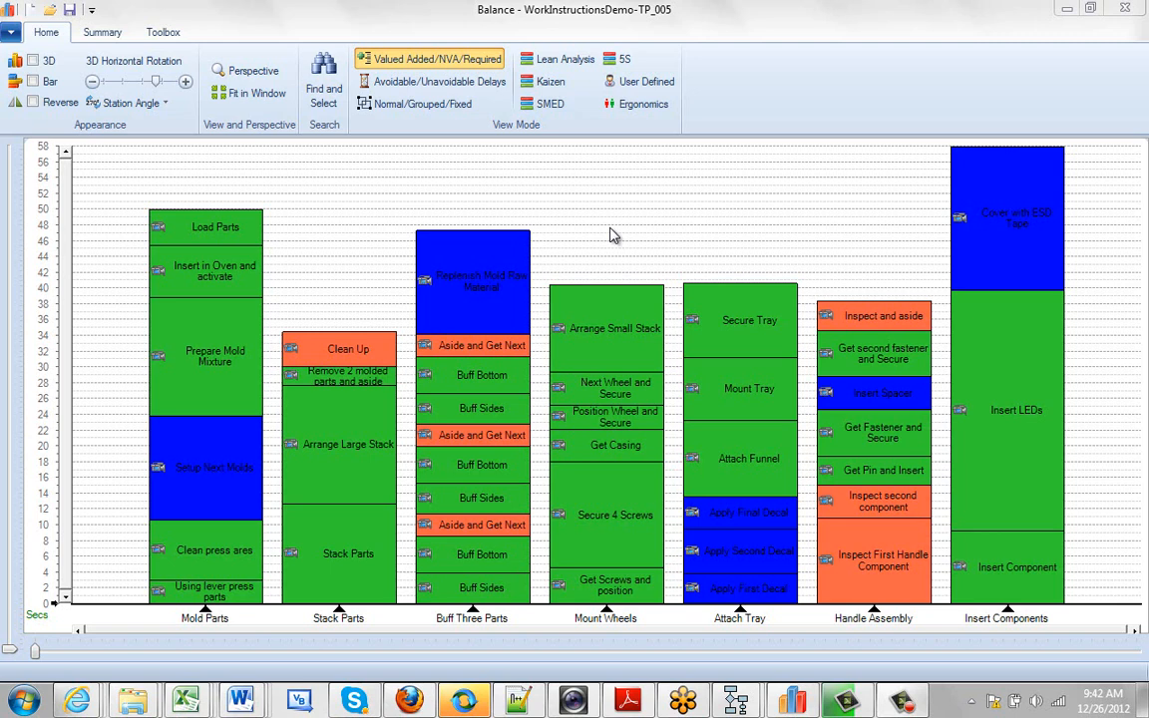
mouse_move(648, 219)
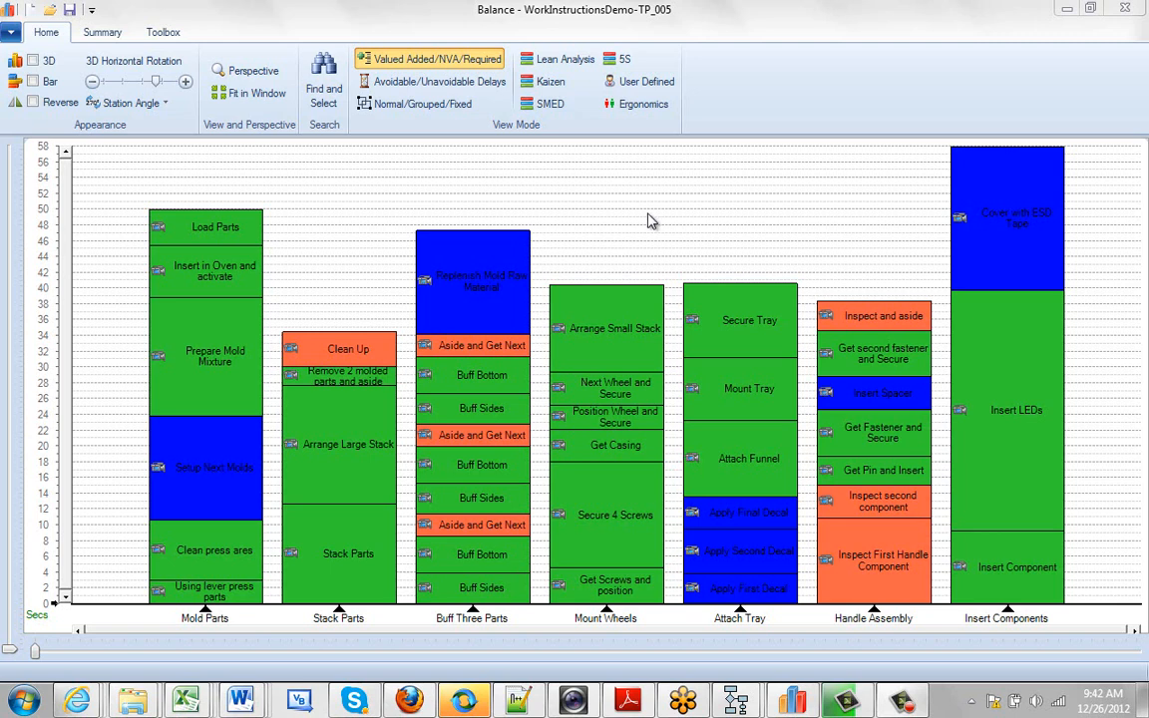
mouse_move(728, 351)
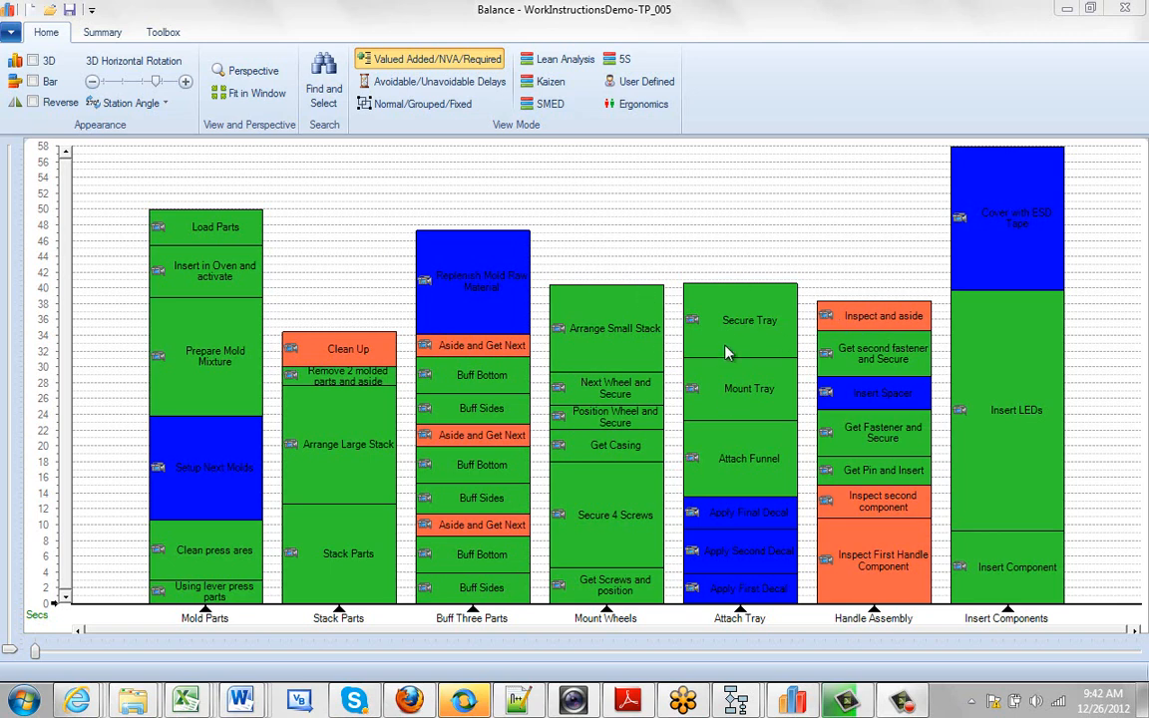
mouse_move(365, 255)
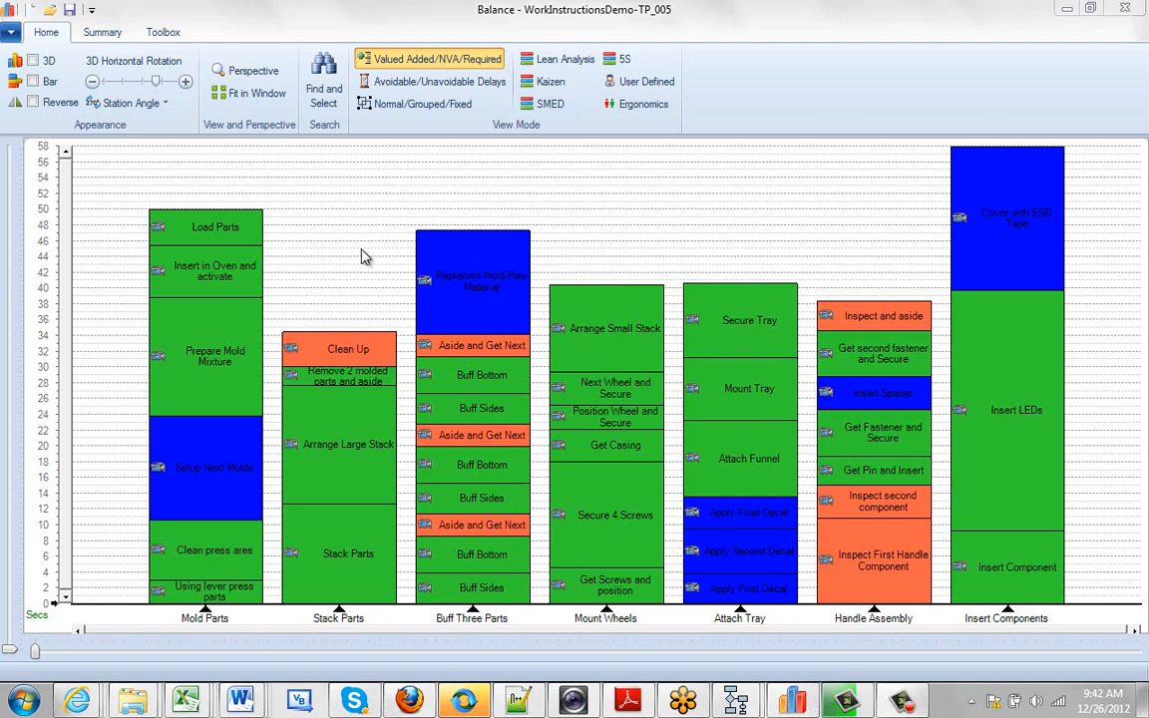
mouse_move(335, 203)
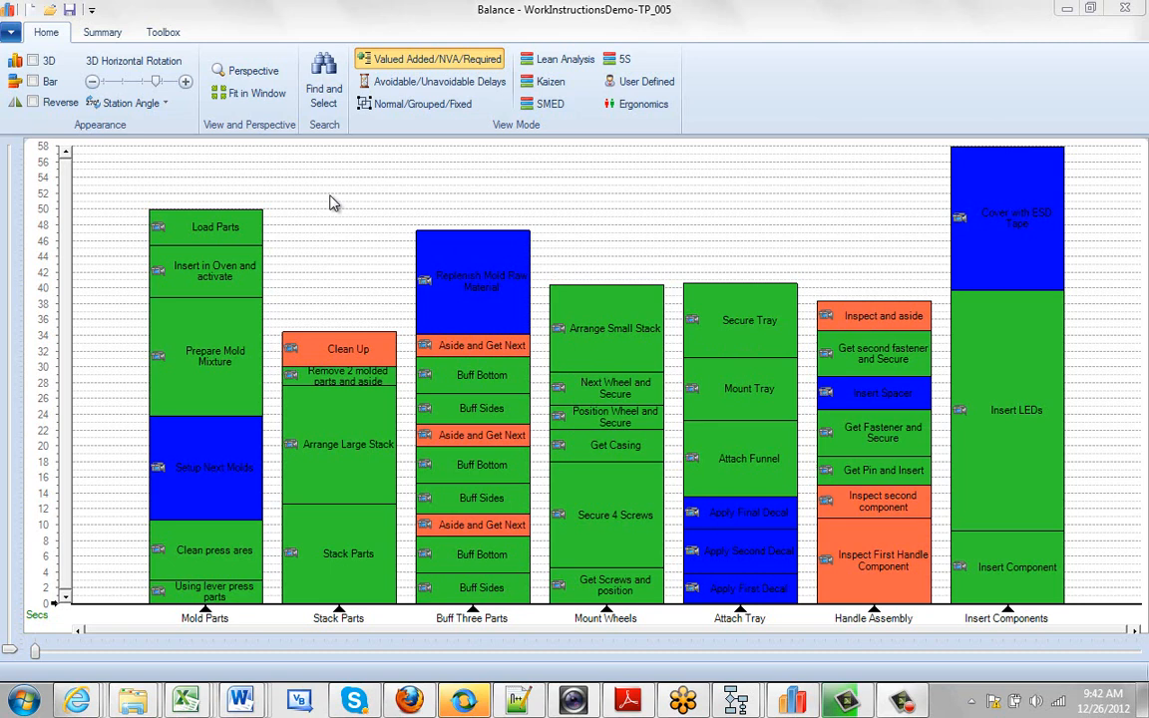
Step: Show the context menu for the chart background, then for the Arrange Small Stack activity at Mount Wheels
right_click(335, 203)
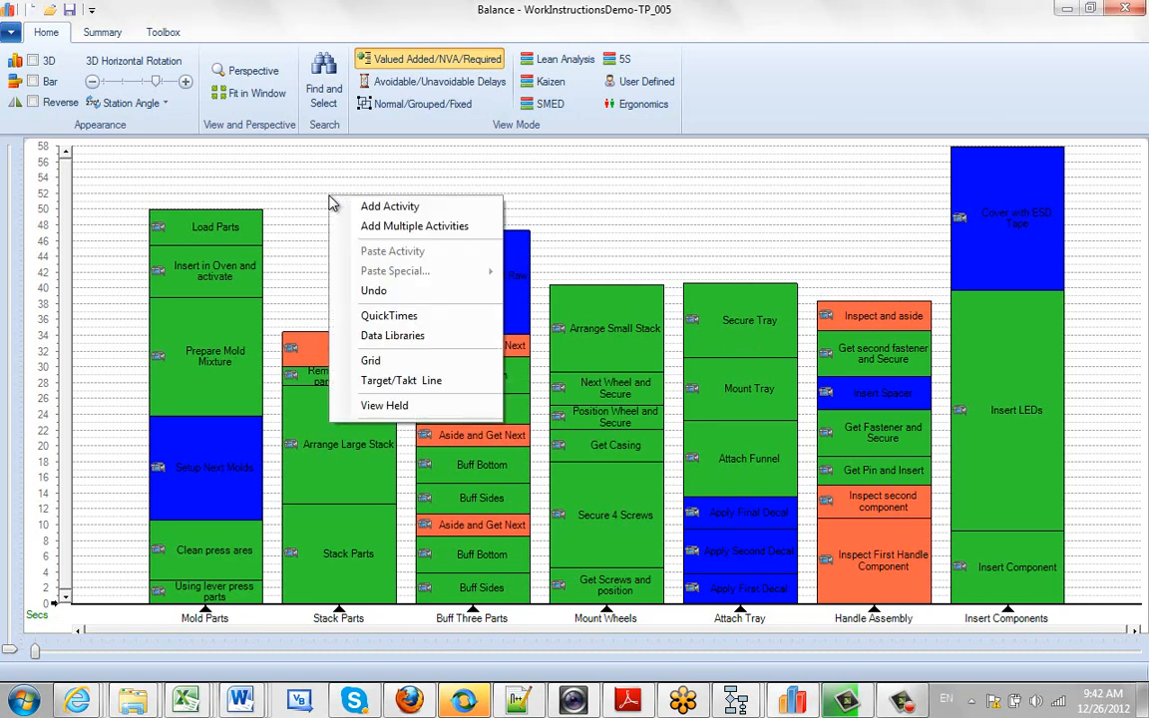
mouse_move(383, 405)
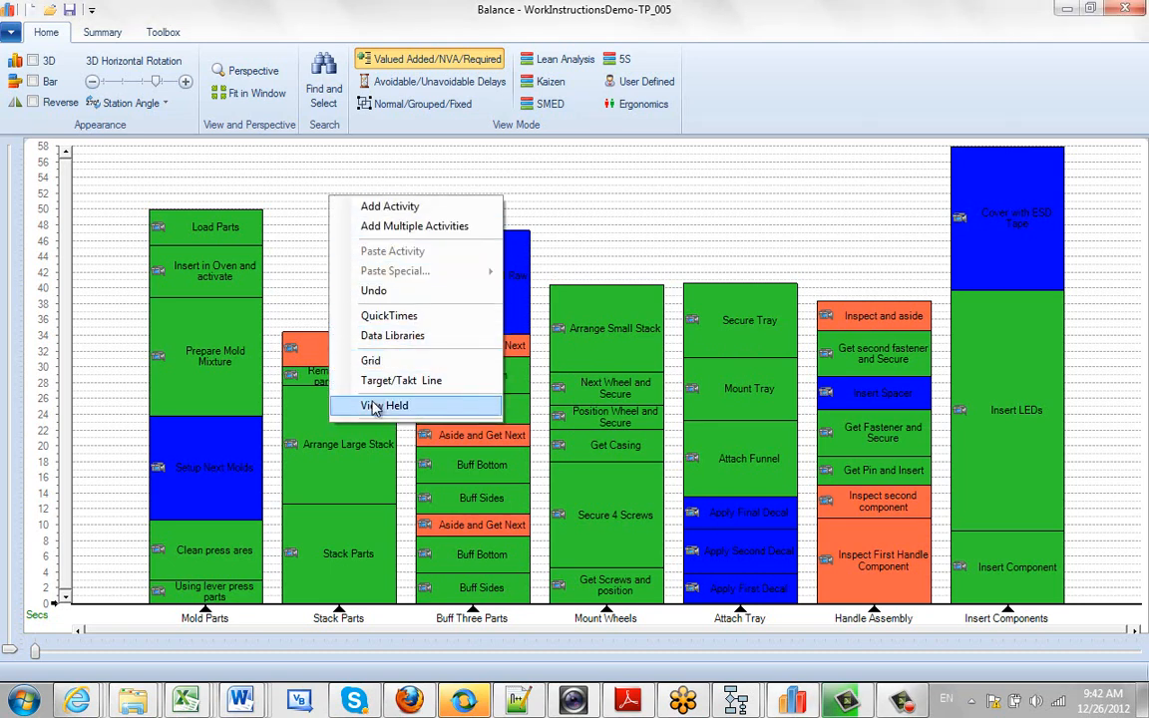
mouse_move(399, 379)
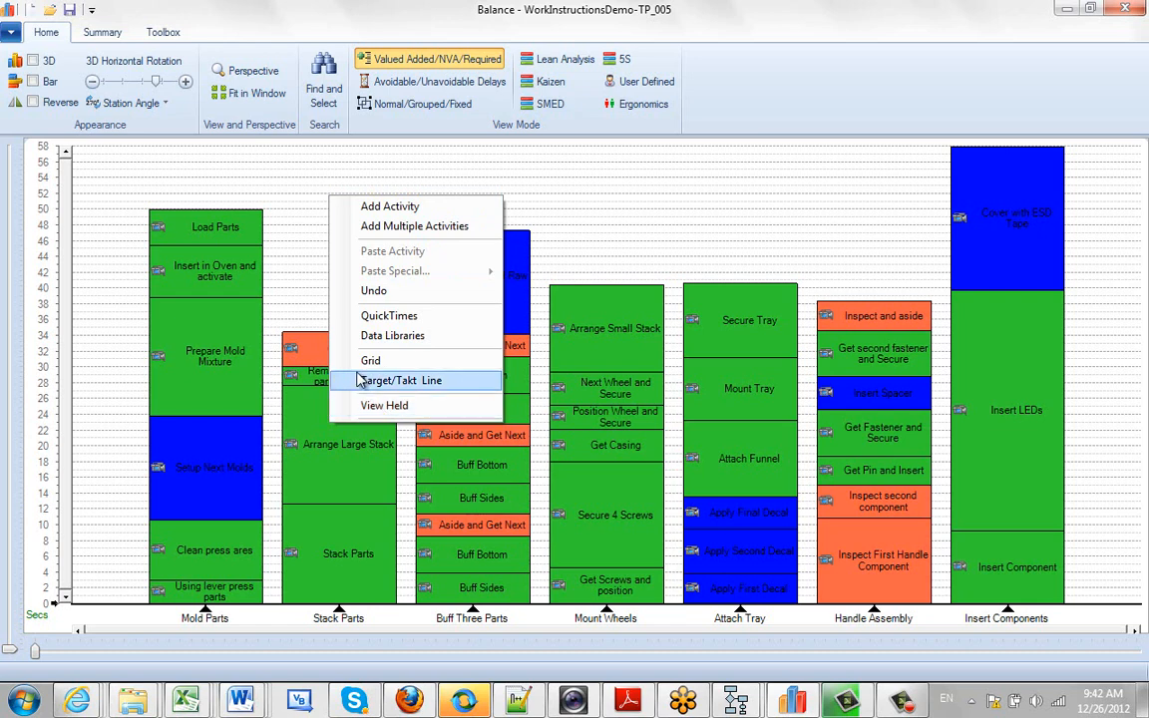
mouse_move(648, 233)
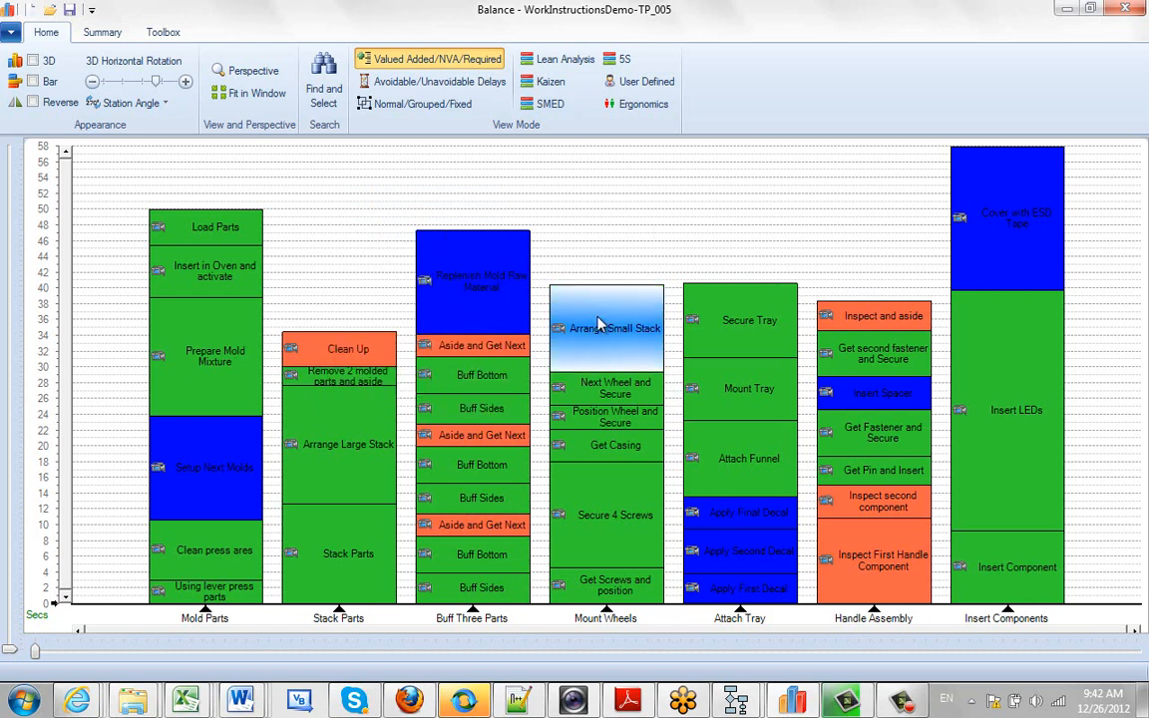
right_click(606, 327)
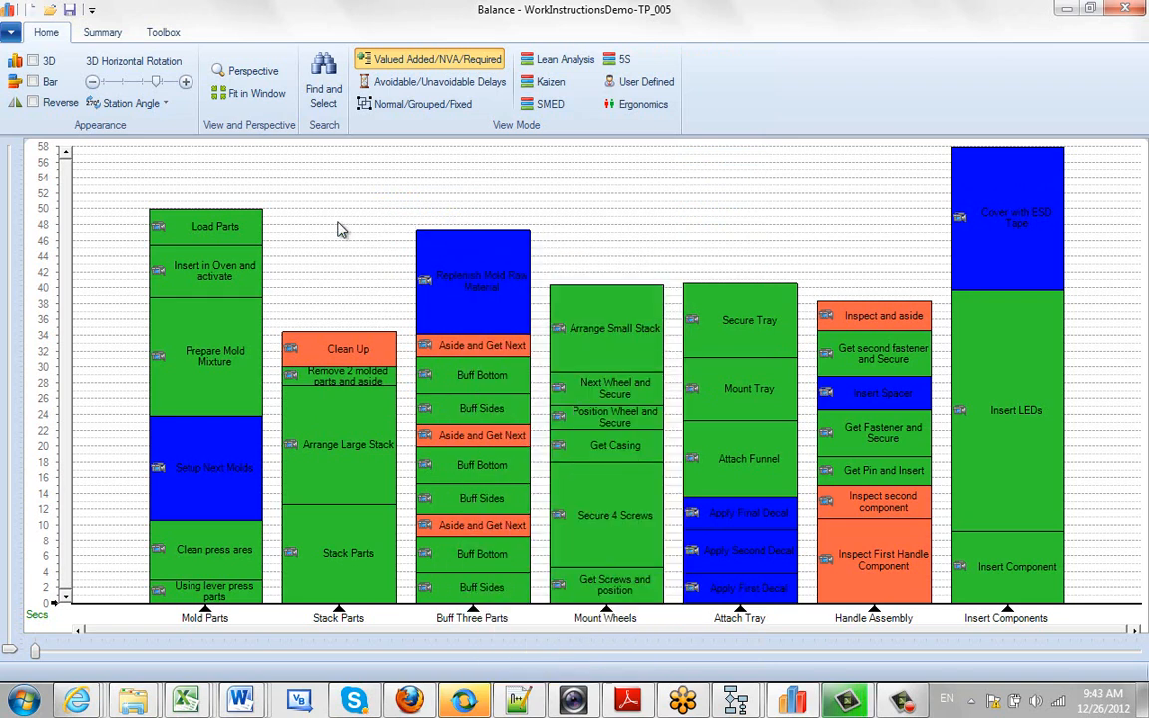
mouse_move(331, 199)
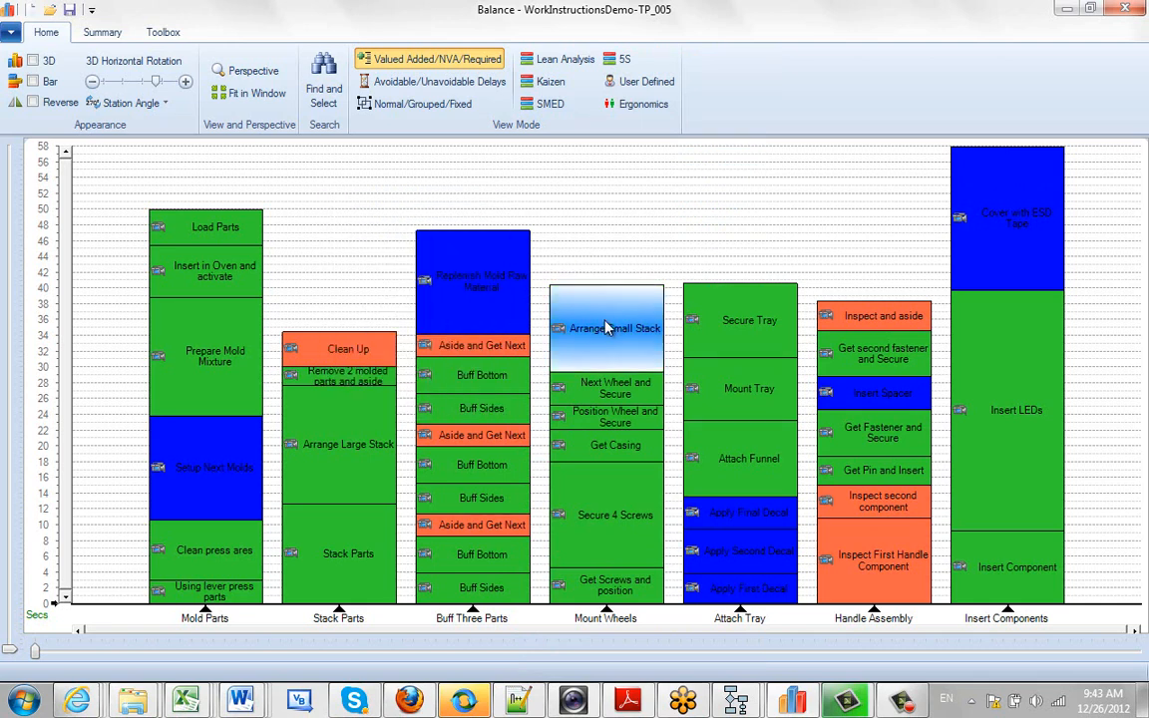
right_click(607, 327)
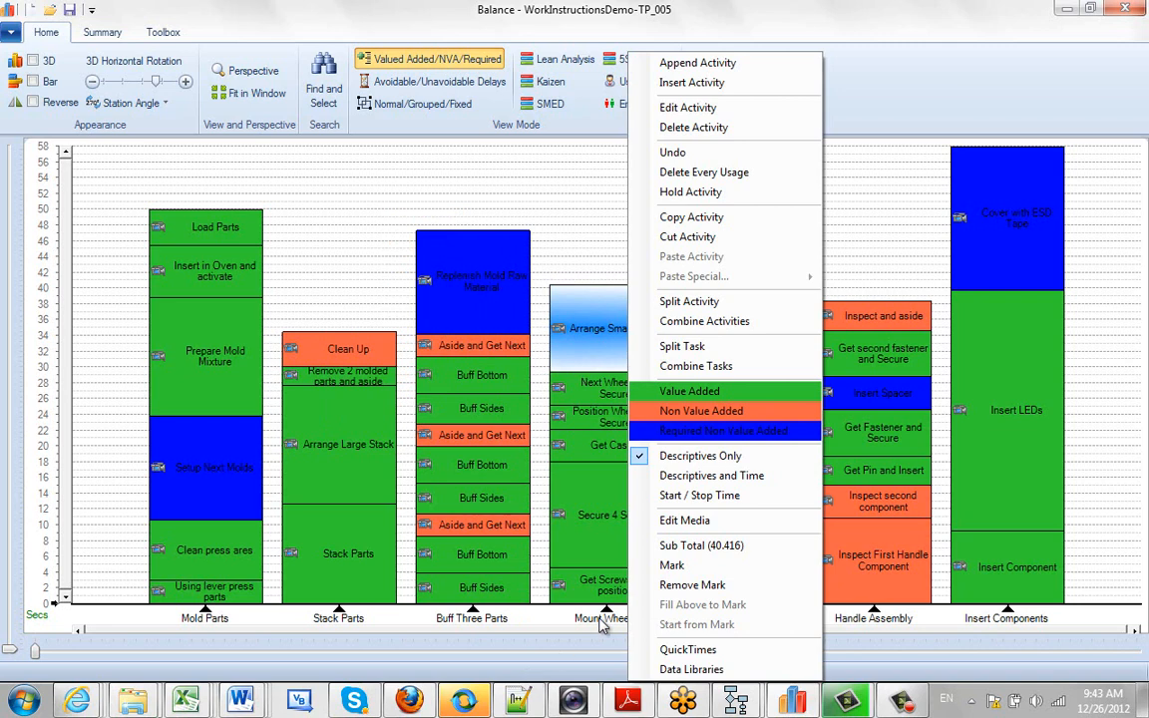